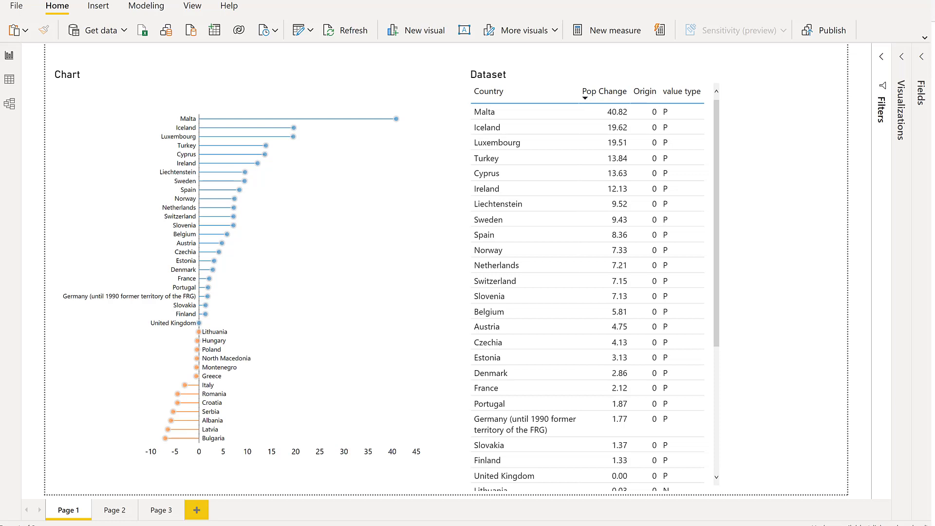
mouse_move(238, 339)
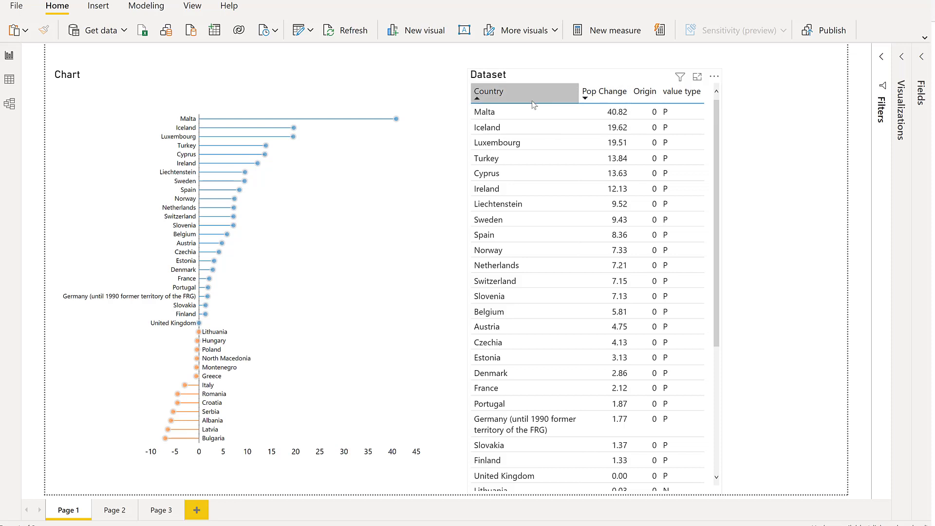
Select the Dataset table and review the data csv fields, including the Origin measure.
click(504, 111)
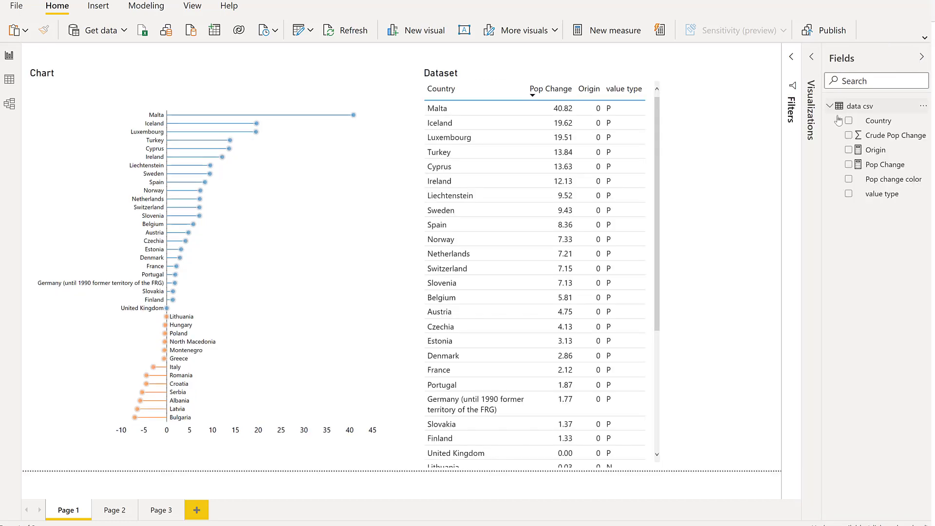
click(875, 150)
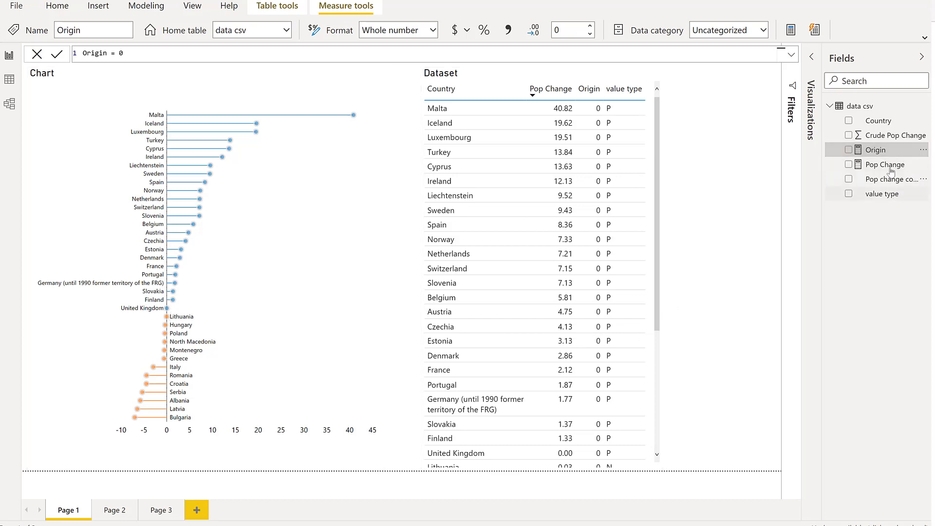
mouse_move(892, 173)
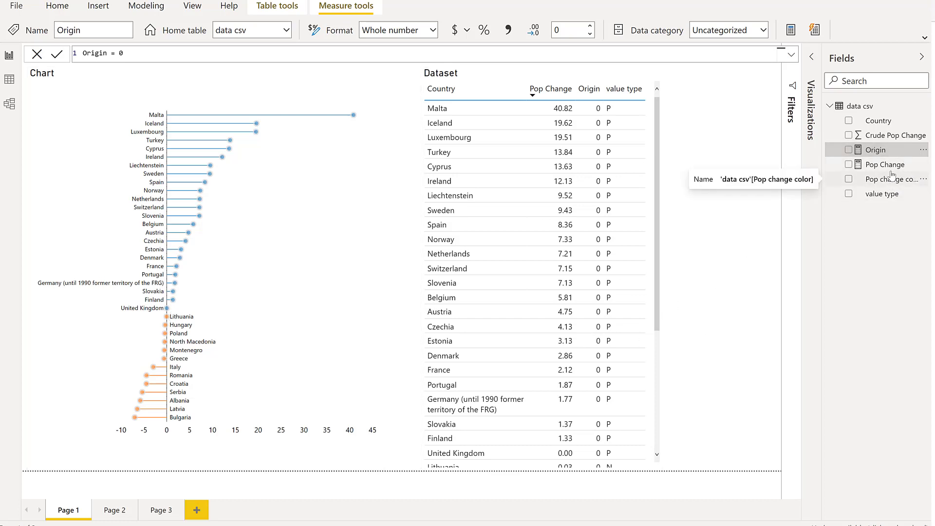
click(882, 193)
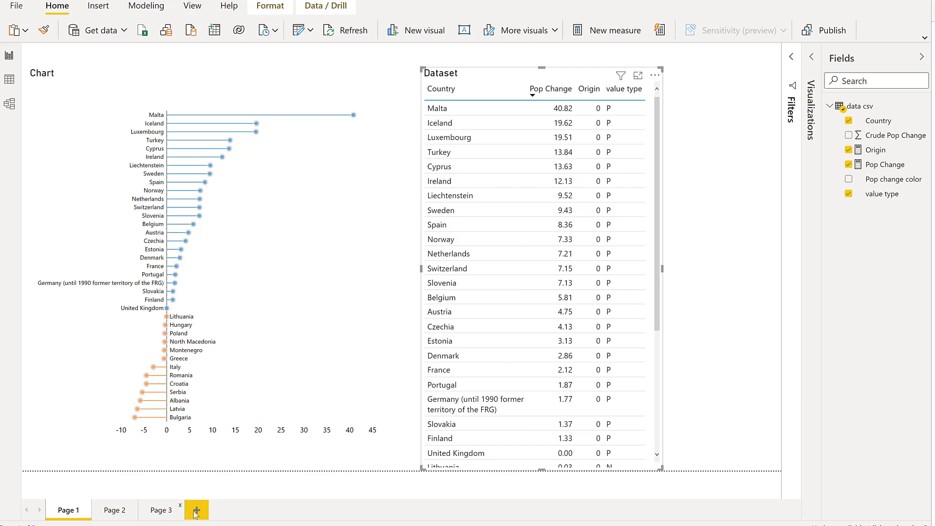
Add a new report page and place a Charticulator visual on it.
click(194, 510)
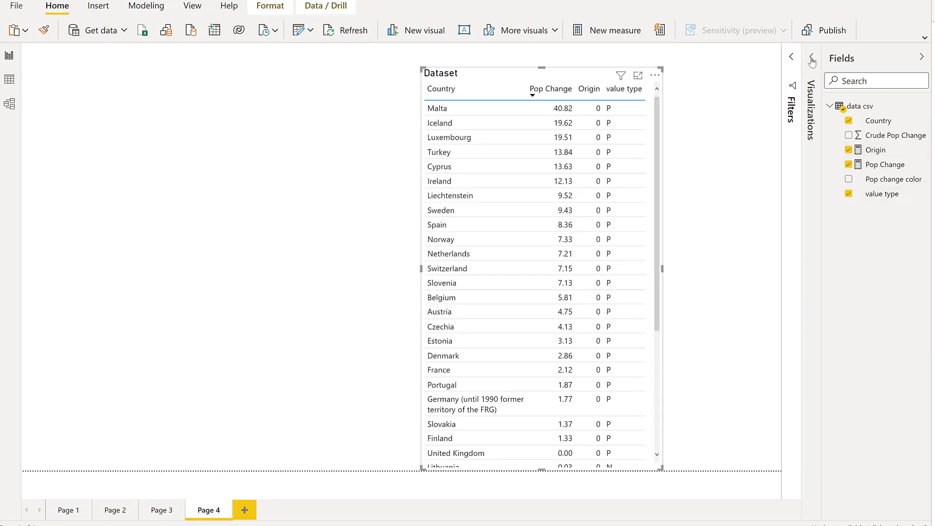
click(812, 57)
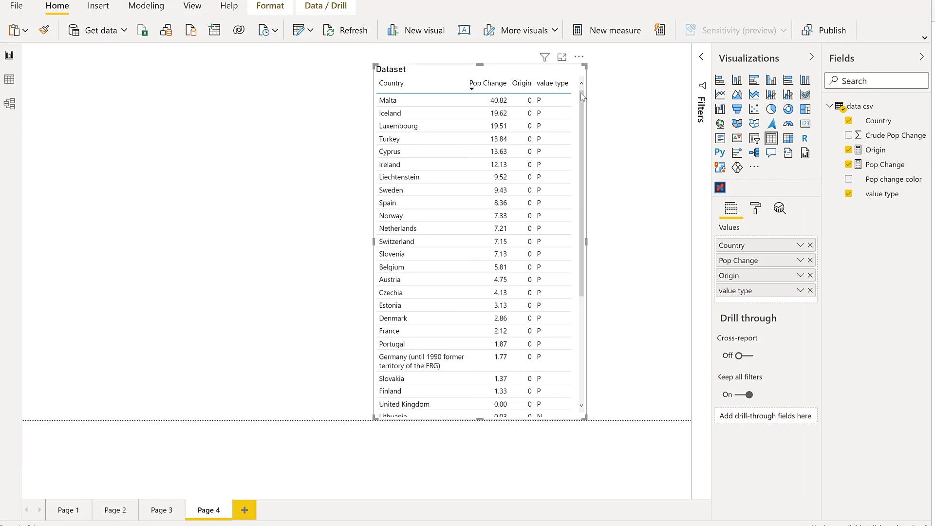
click(754, 168)
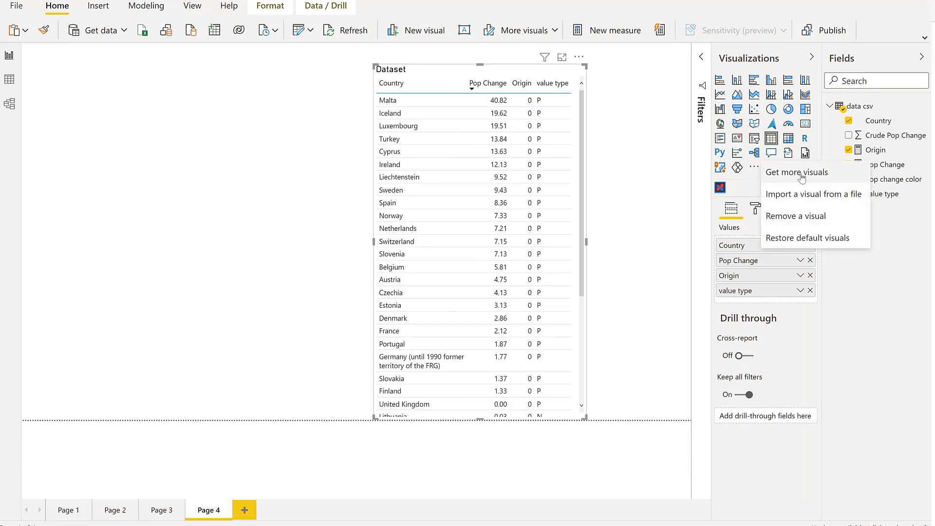
mouse_move(720, 188)
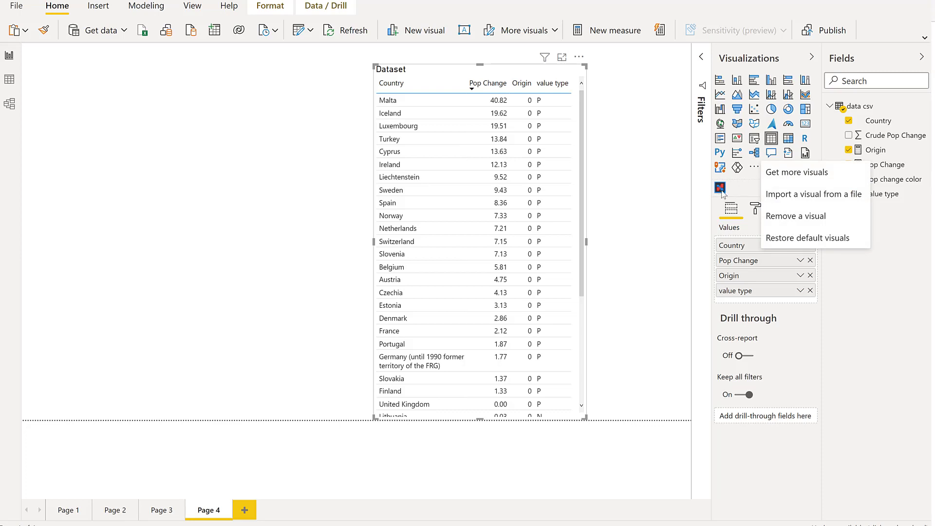
click(720, 188)
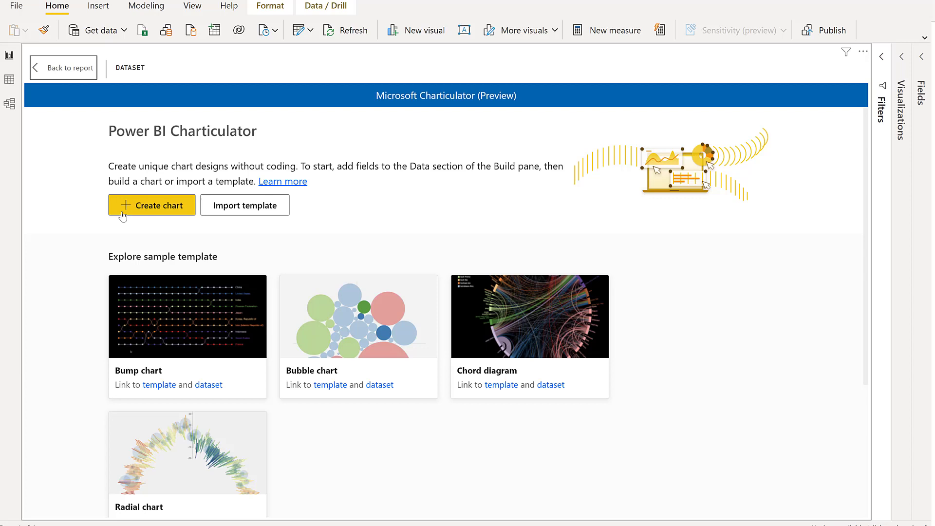
Create a new blank chart and set the plot segment layout to Stack Y.
click(151, 204)
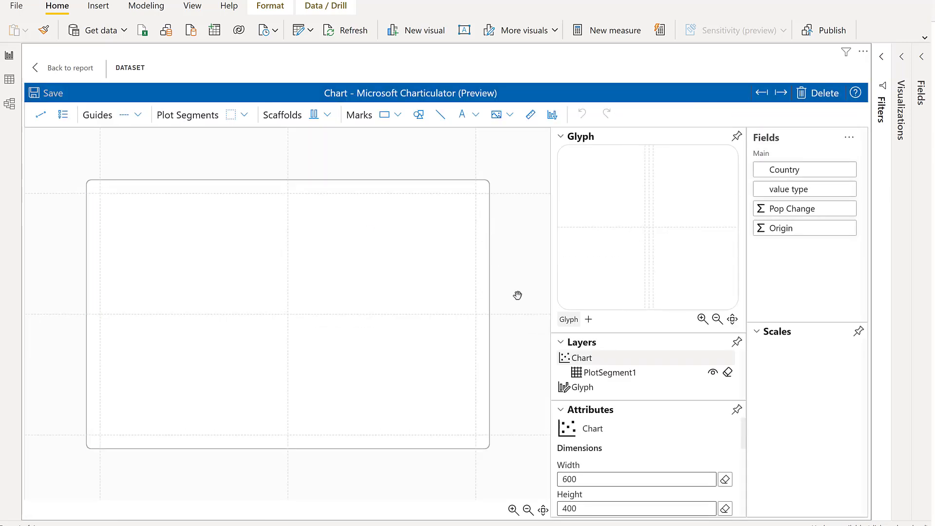
mouse_move(653, 401)
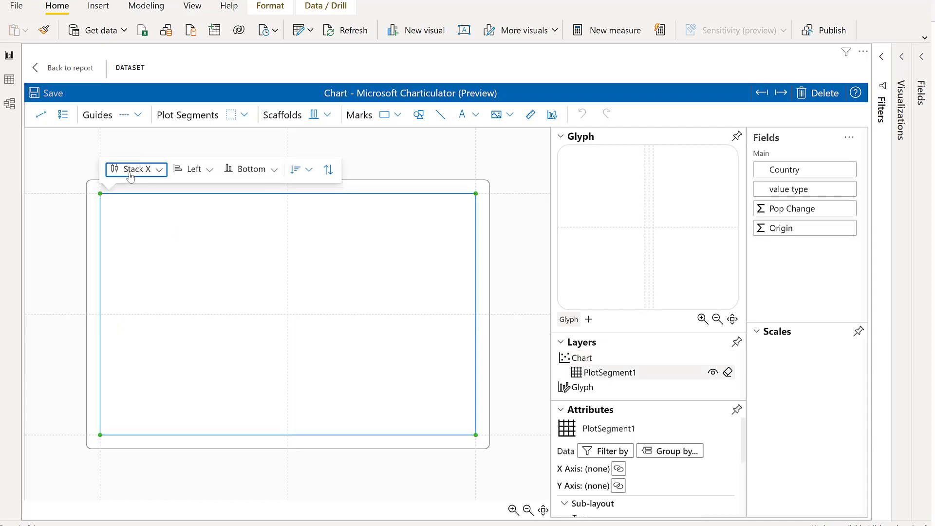
click(136, 170)
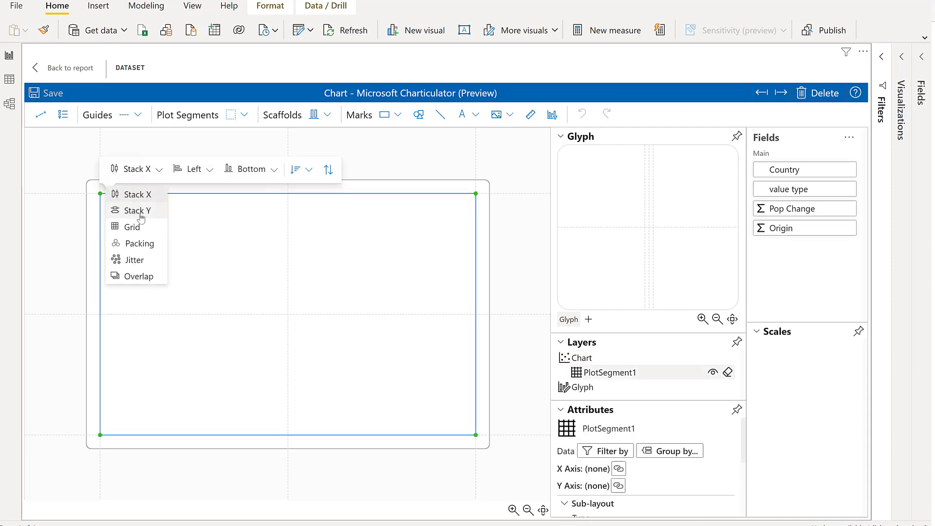
click(137, 211)
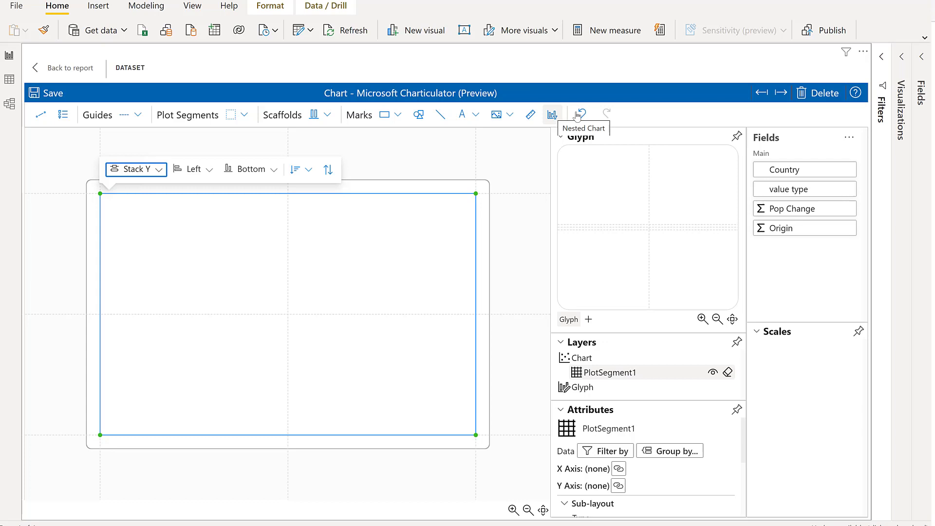
mouse_move(550, 270)
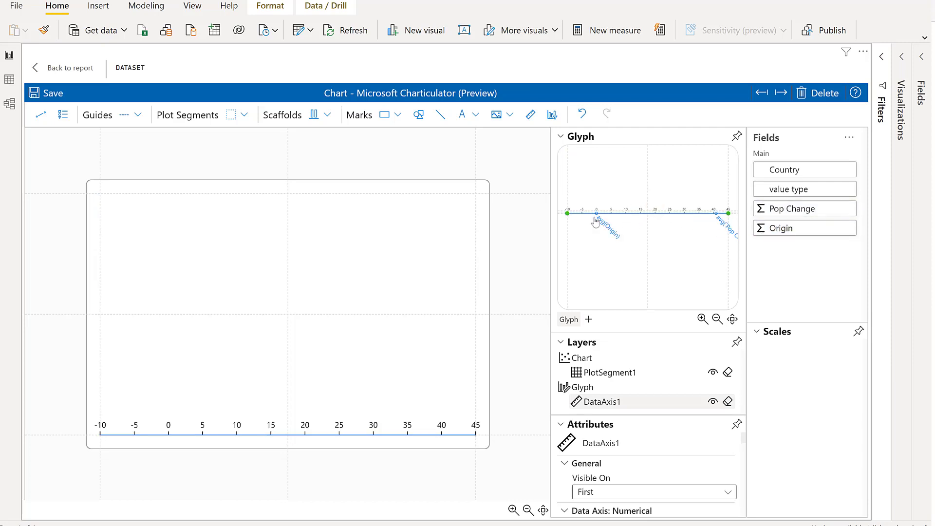
mouse_move(664, 233)
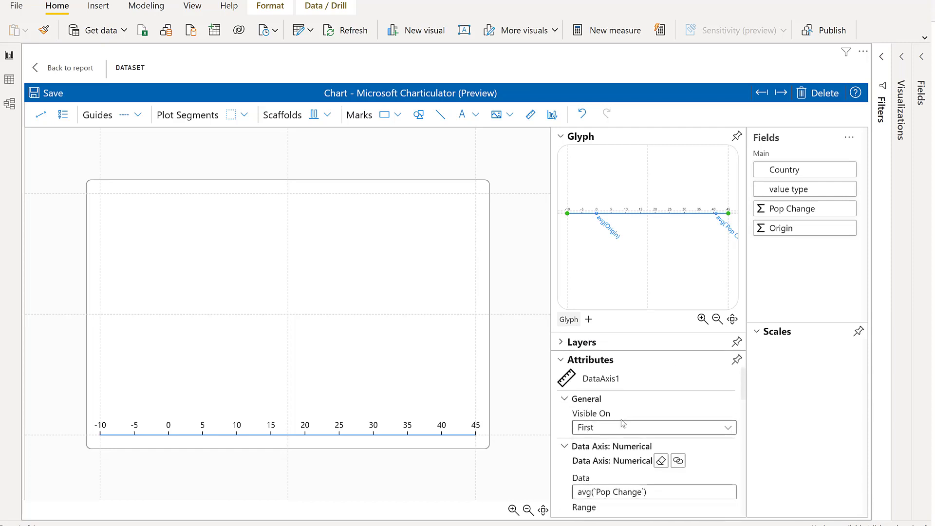
Move the data axis to the opposite side and colour its line near-white.
scroll(down, 3)
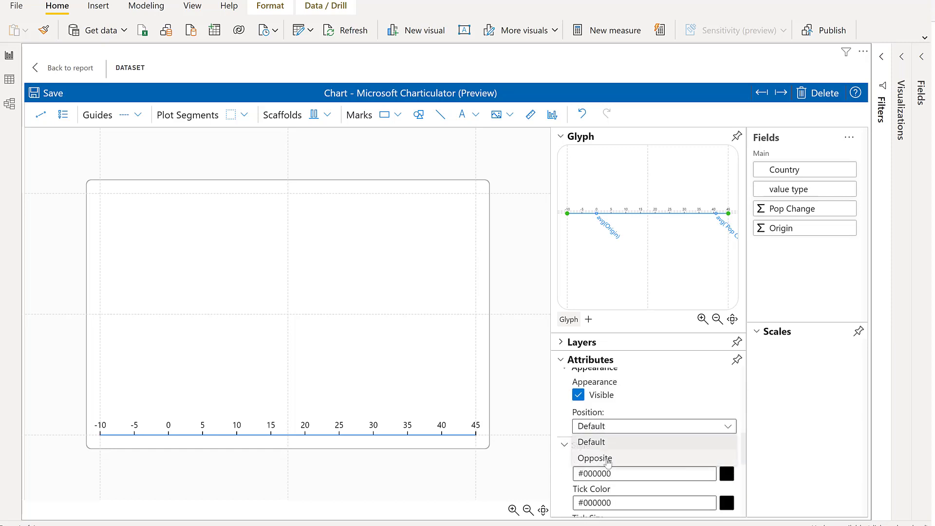
click(594, 458)
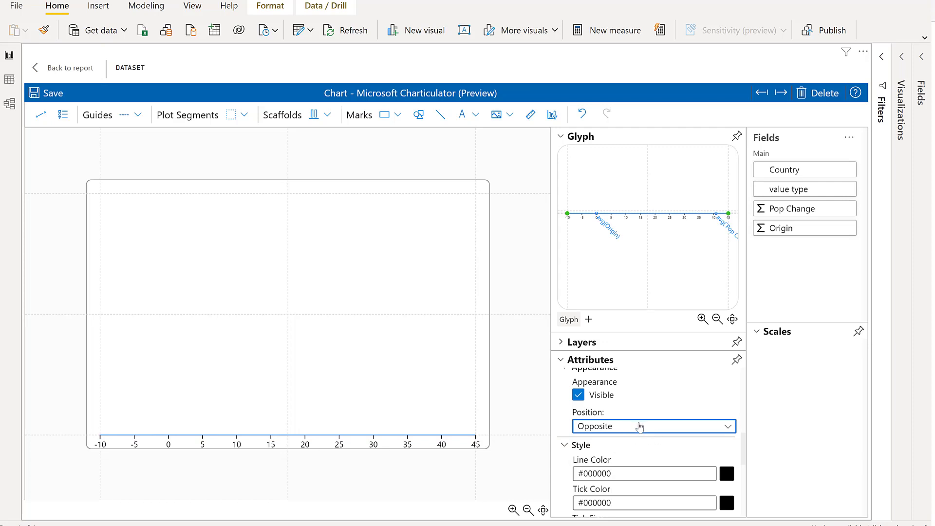
click(726, 473)
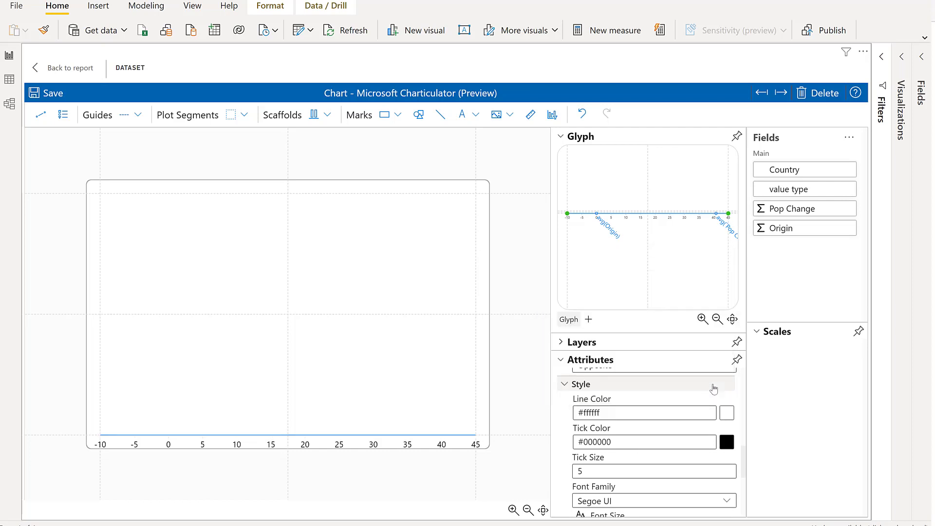
click(726, 413)
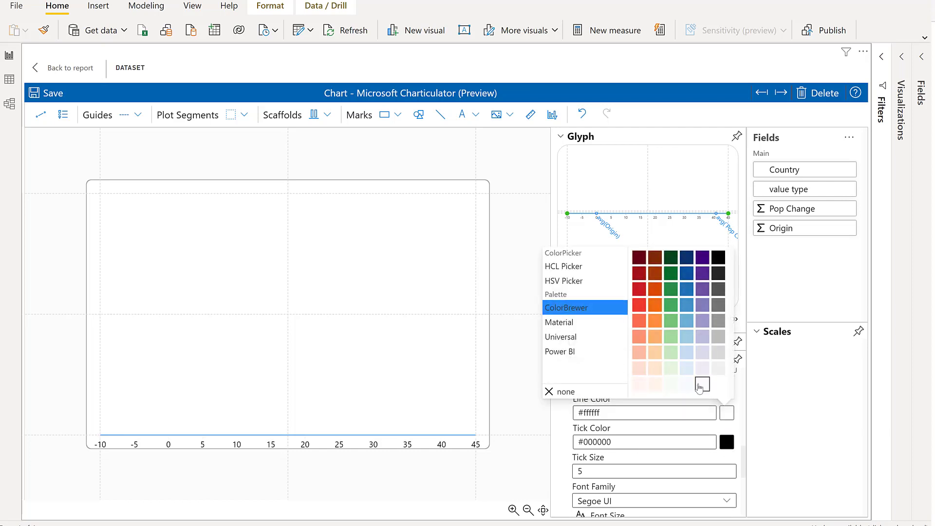
click(702, 385)
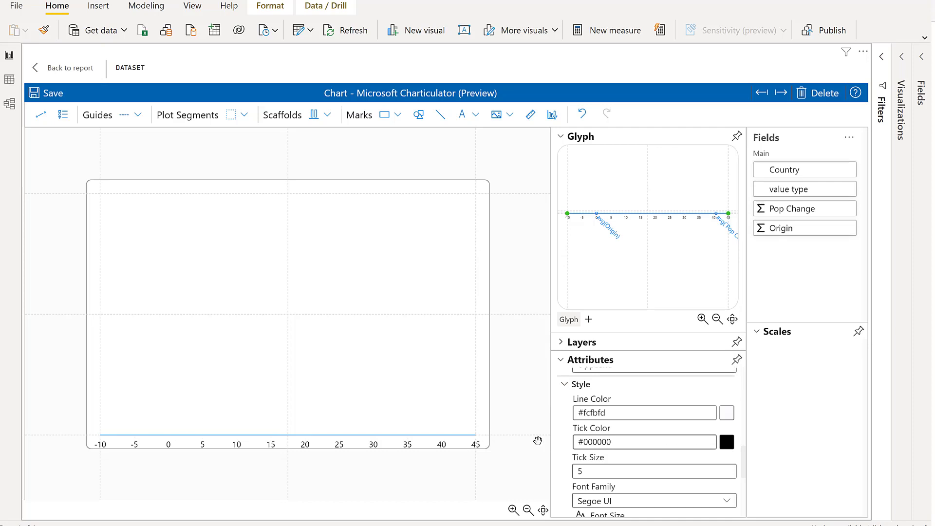
mouse_move(655, 174)
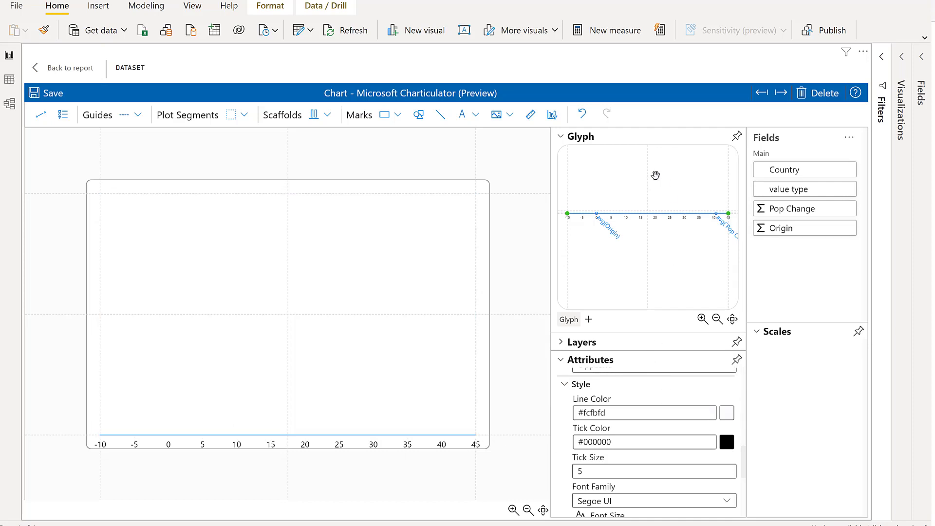
mouse_move(580, 216)
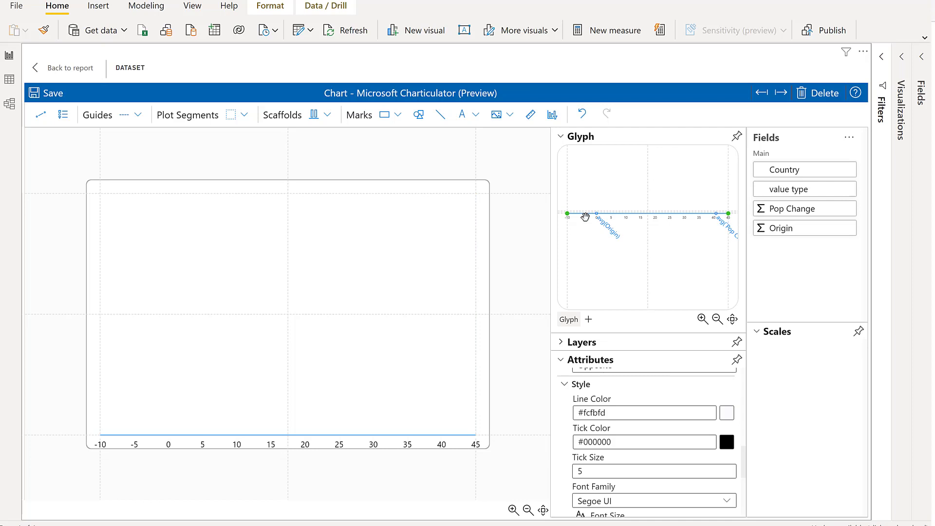
click(440, 115)
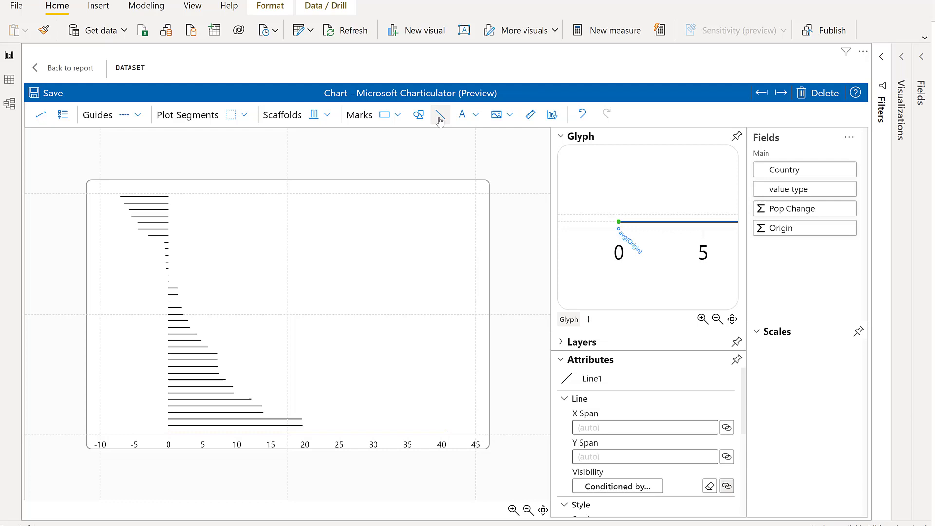
Draw a line mark from zero to each value and add a symbol at its end.
click(441, 115)
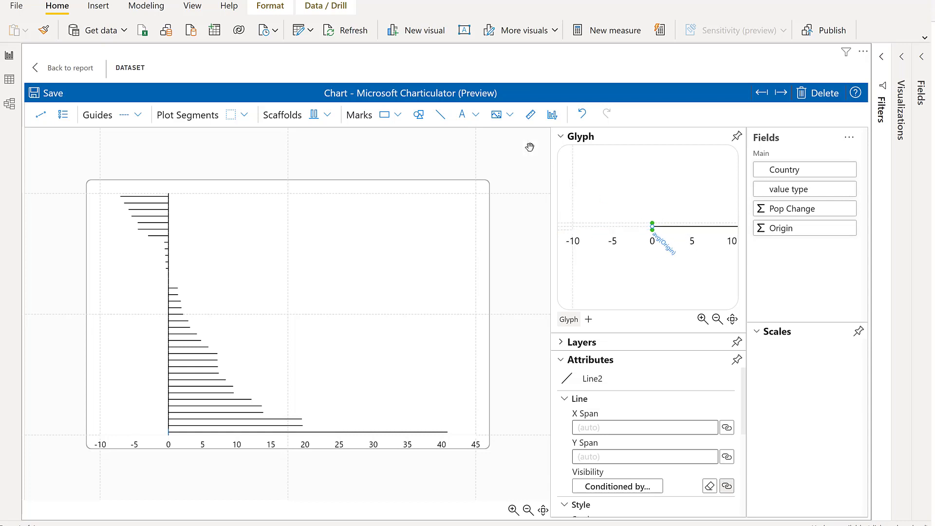
mouse_move(706, 252)
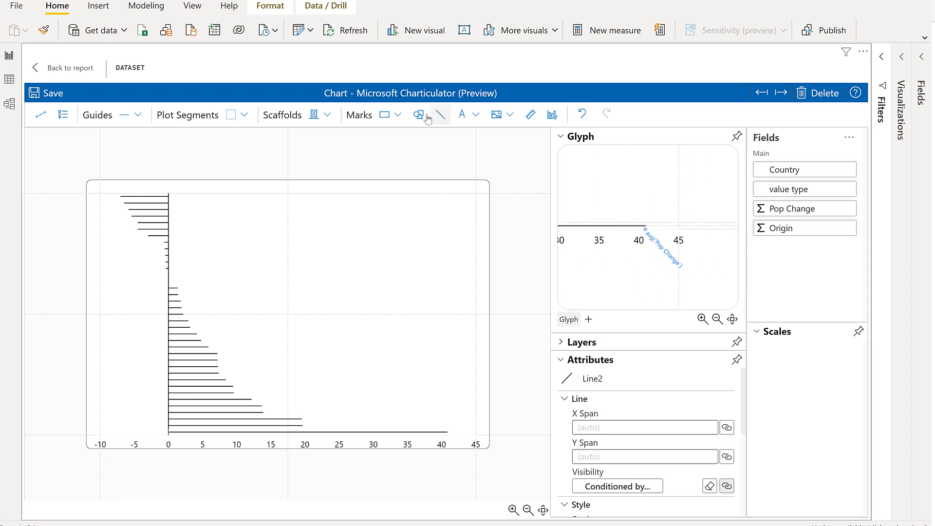
click(417, 114)
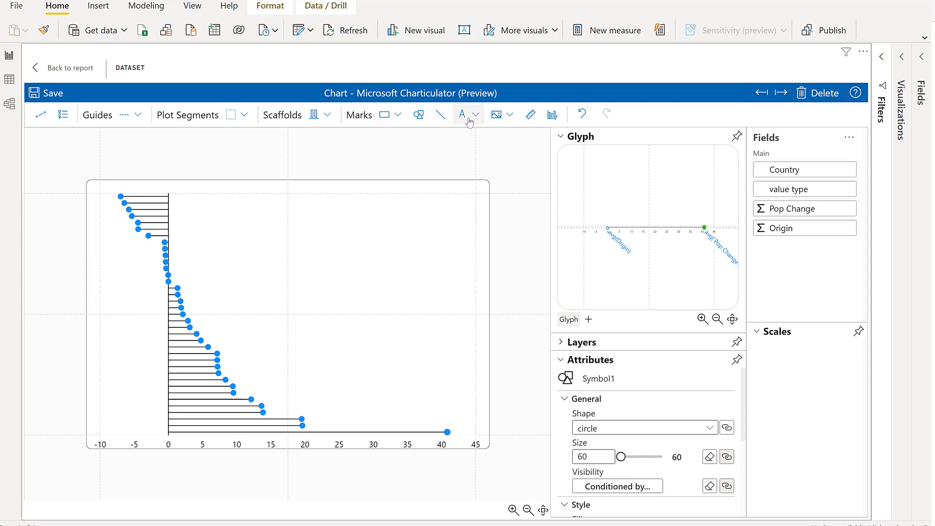
click(462, 115)
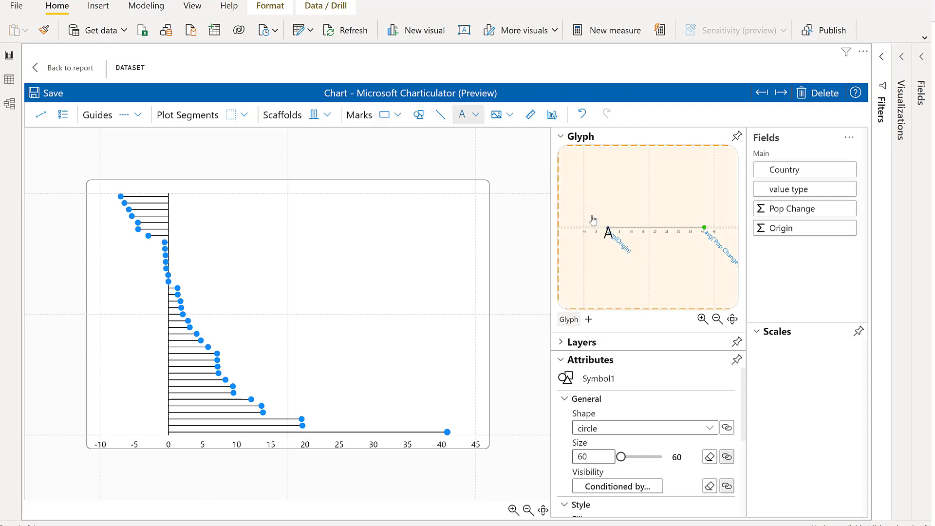
Add country text labels, reverse the stacking order, and set label font size to 8.
click(462, 114)
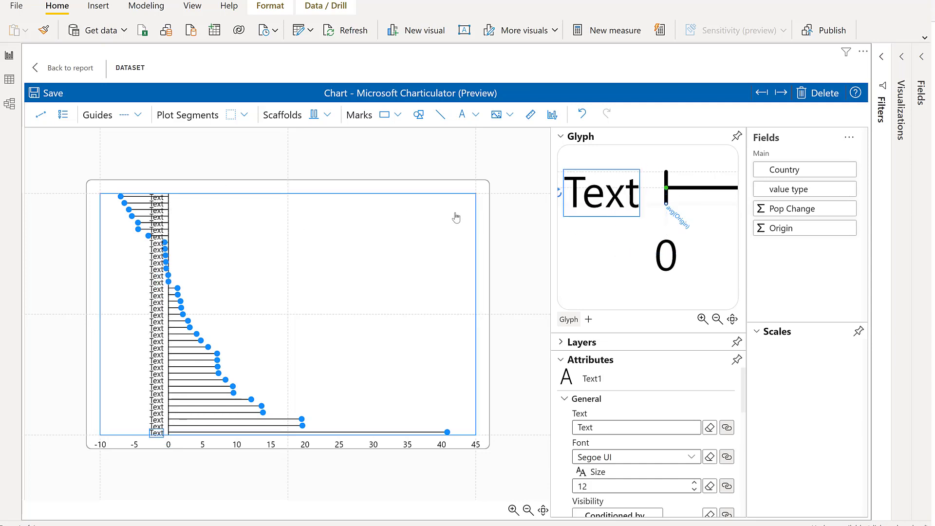
mouse_move(402, 228)
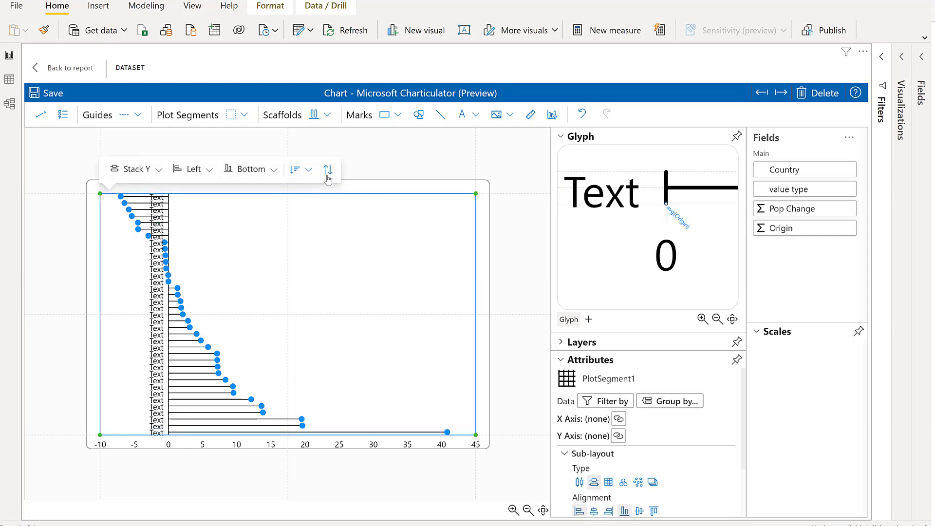
click(327, 169)
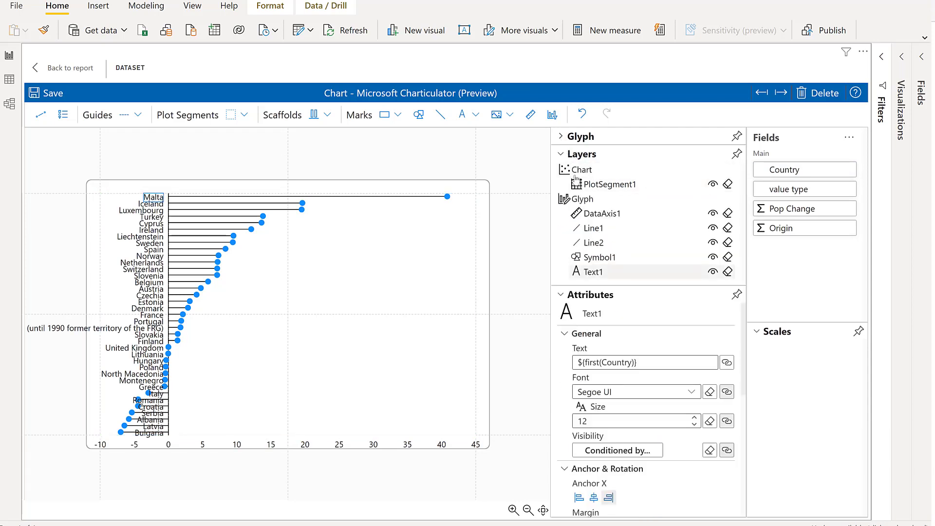
click(582, 154)
text(8)
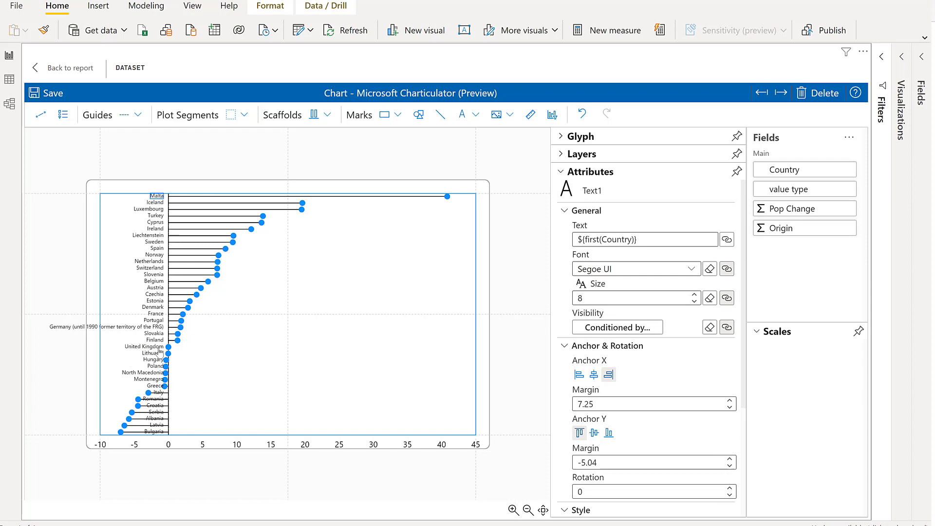
mouse_move(174, 329)
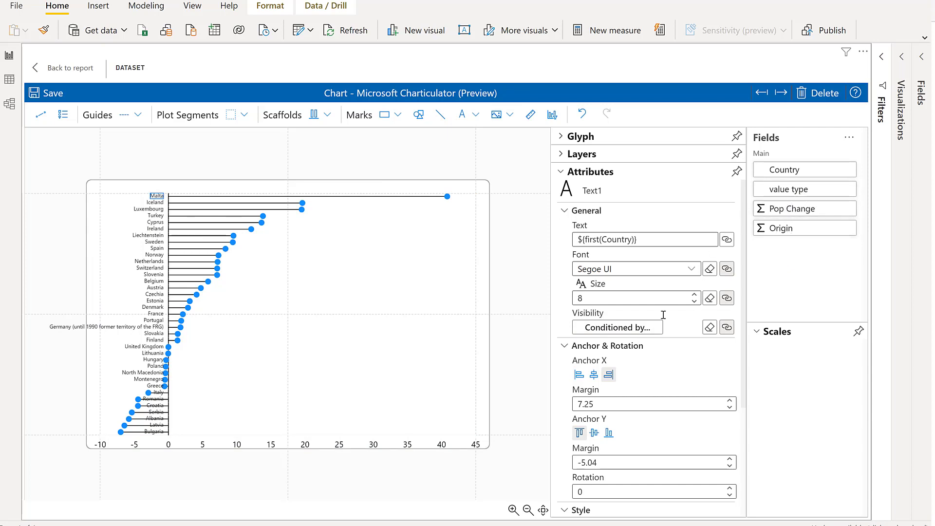
Bind Text1 visibility to value type and hide labels where value type is N.
drag(805, 189, 618, 328)
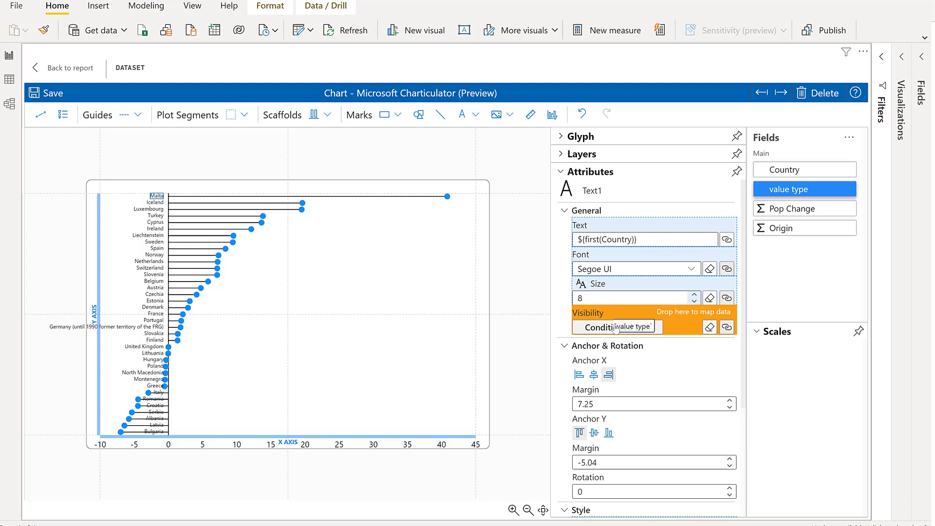
drag(805, 189, 635, 327)
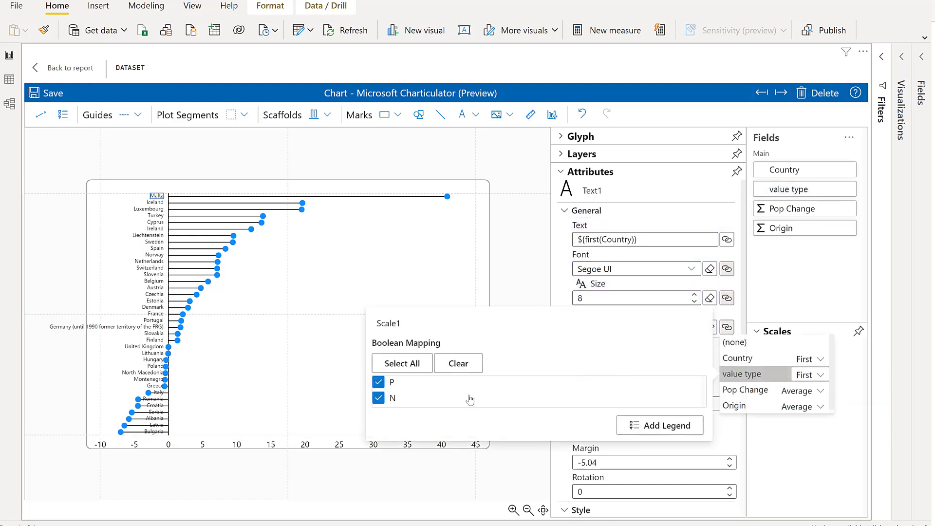
click(378, 399)
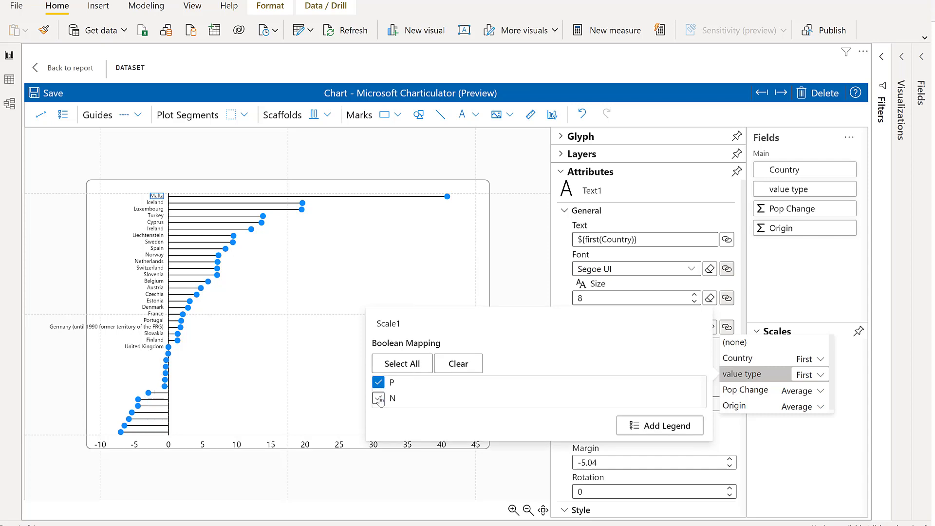
click(378, 399)
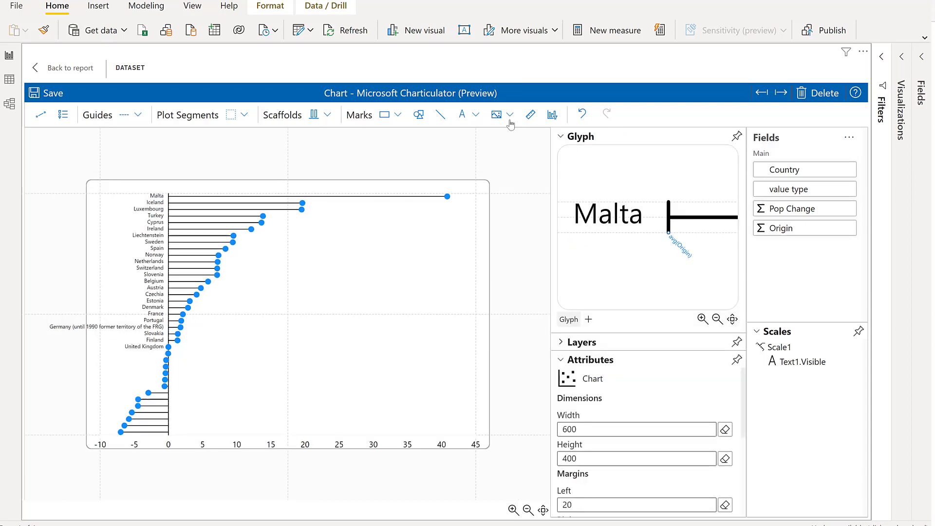
Add a second country text label at size 8, positioned right of the zero line.
click(461, 114)
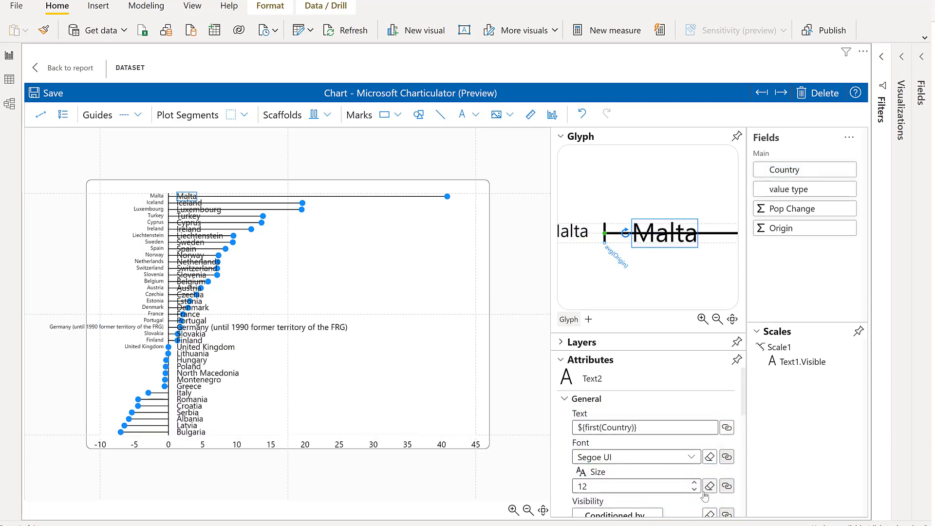
click(695, 489)
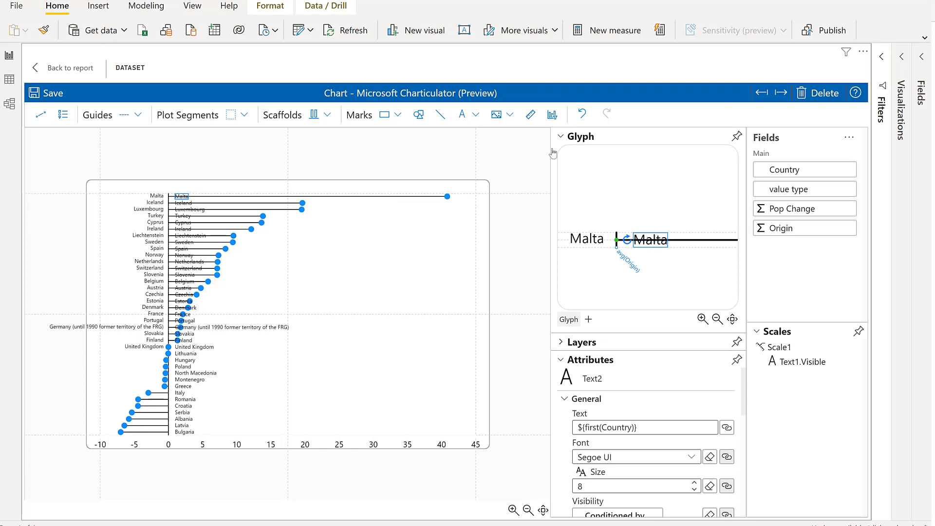
click(561, 136)
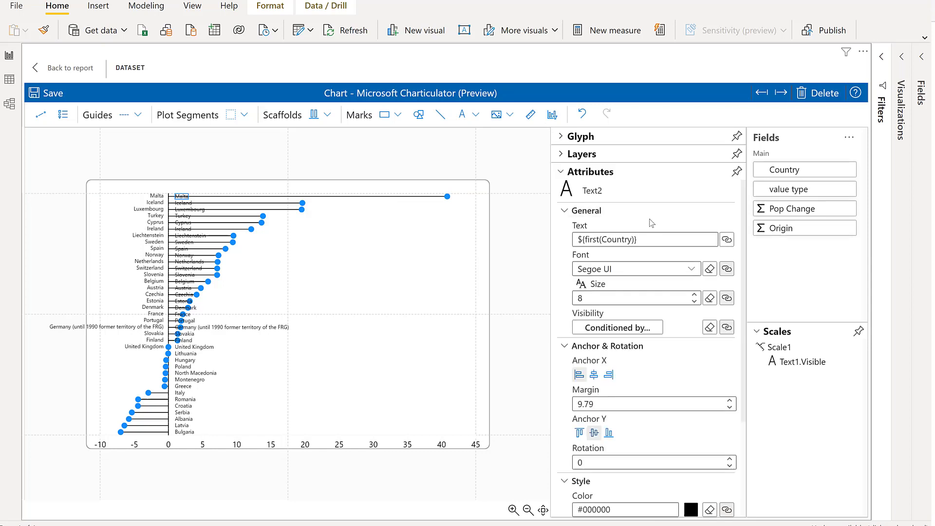
mouse_move(793, 194)
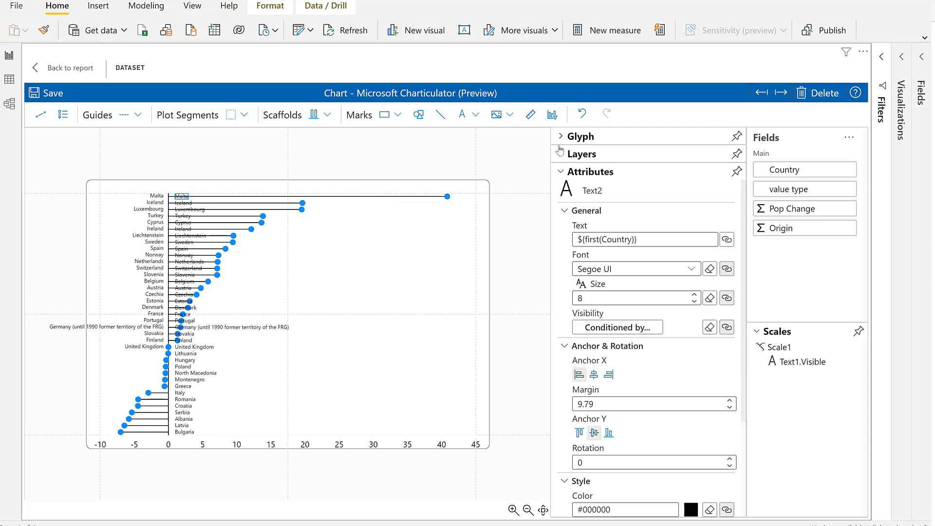
click(582, 154)
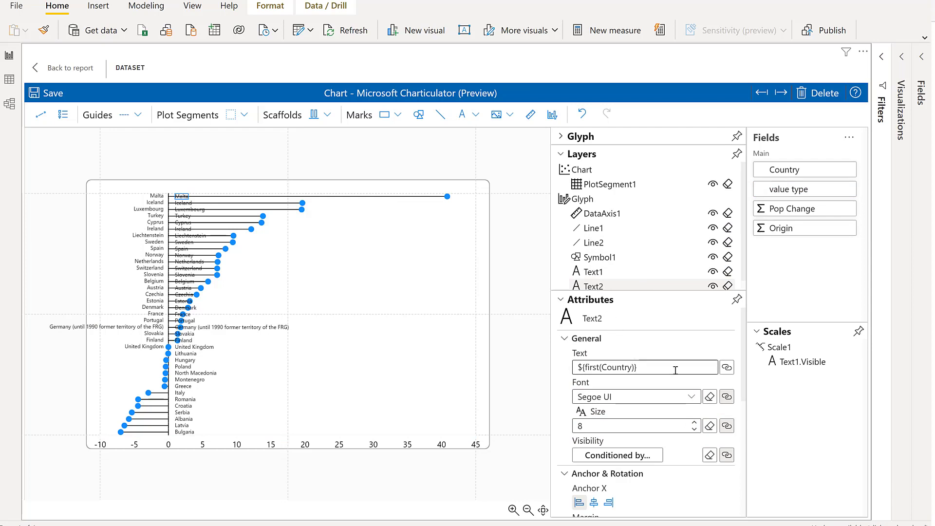
Bind Text2 visibility to value type and hide labels where value type is P.
drag(789, 189, 615, 455)
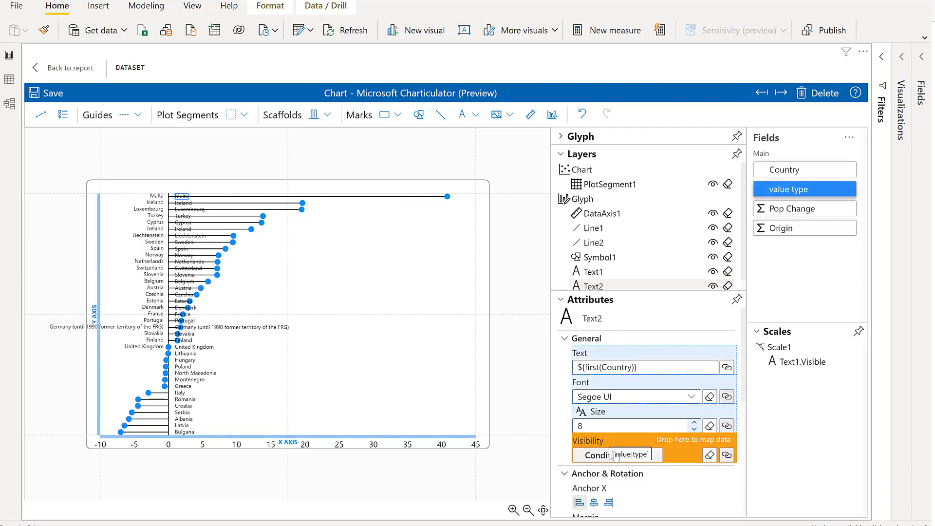
drag(788, 189, 635, 455)
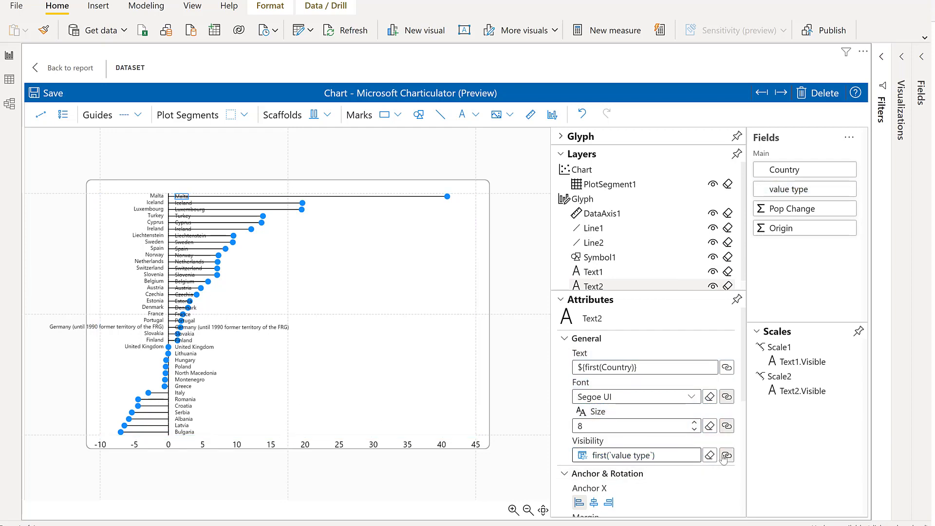
click(727, 455)
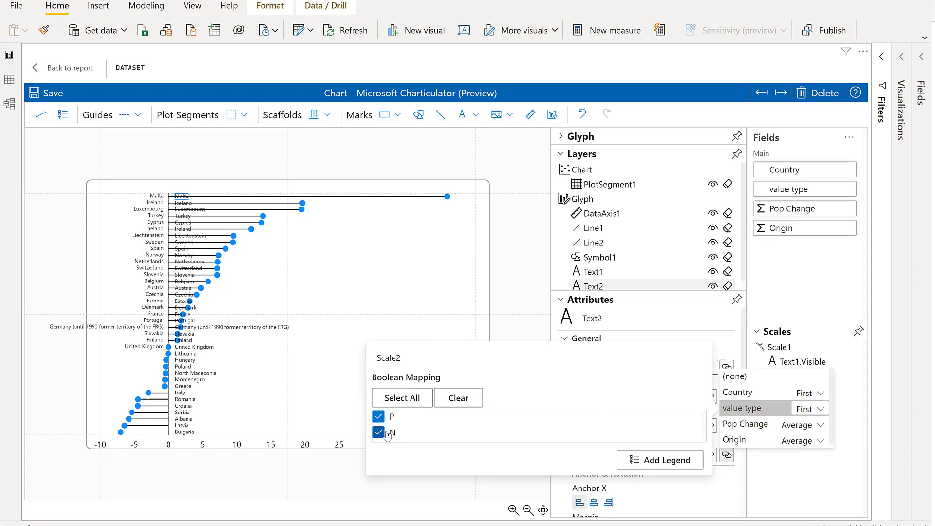
click(378, 417)
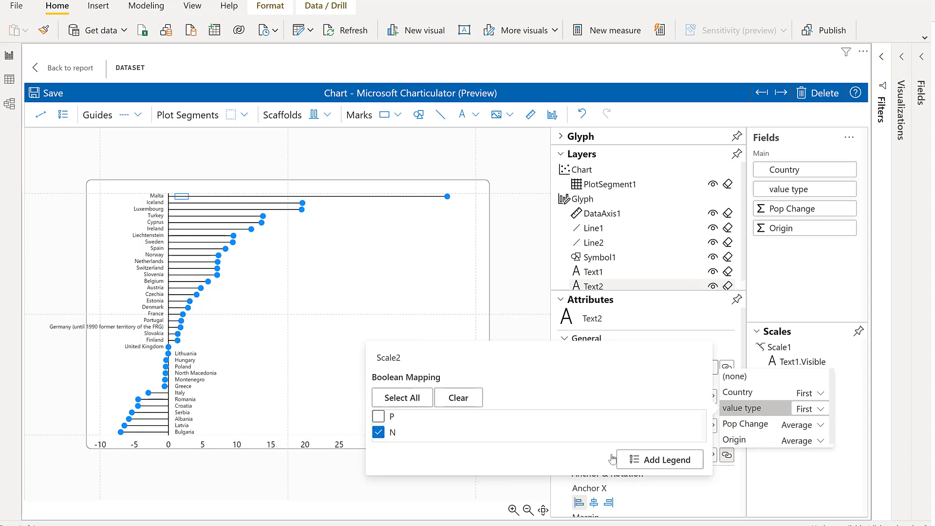
mouse_move(537, 263)
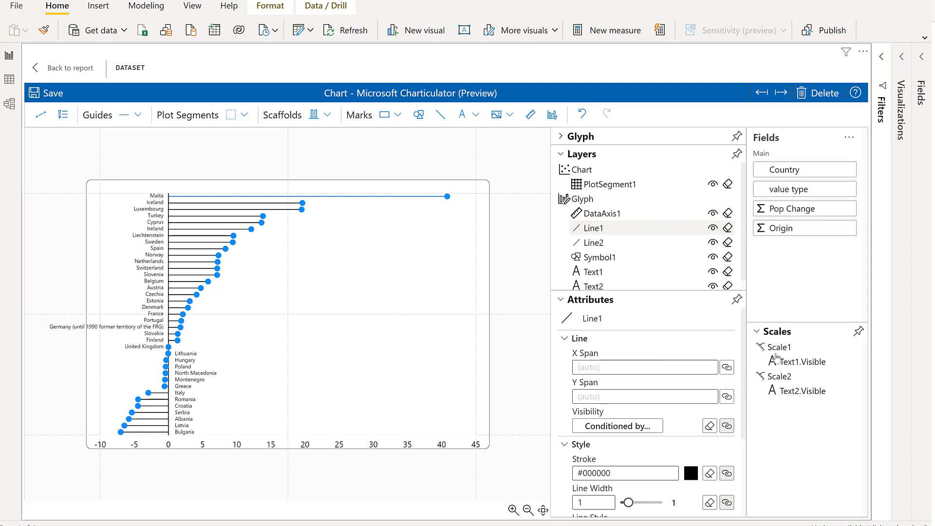
Bind Line1 stroke to value type, colouring P green and N orange.
scroll(down, 3)
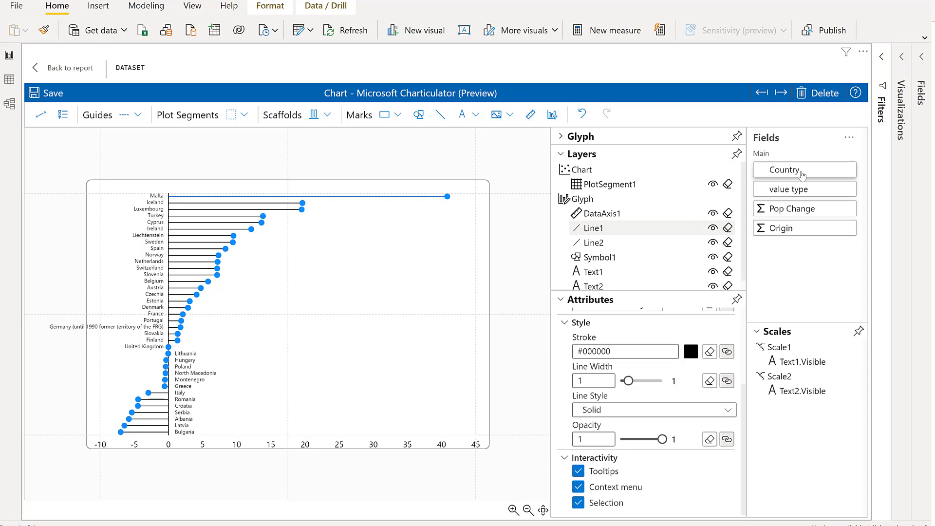
click(805, 189)
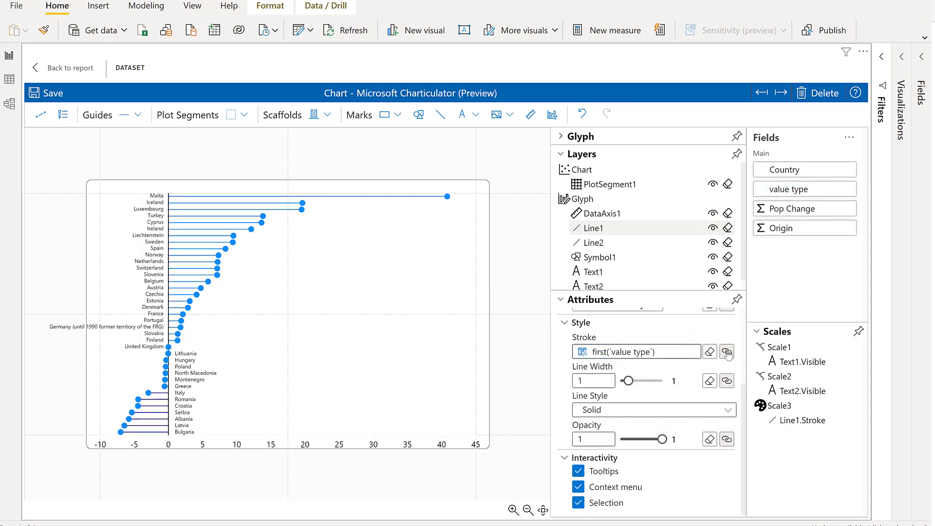
click(727, 352)
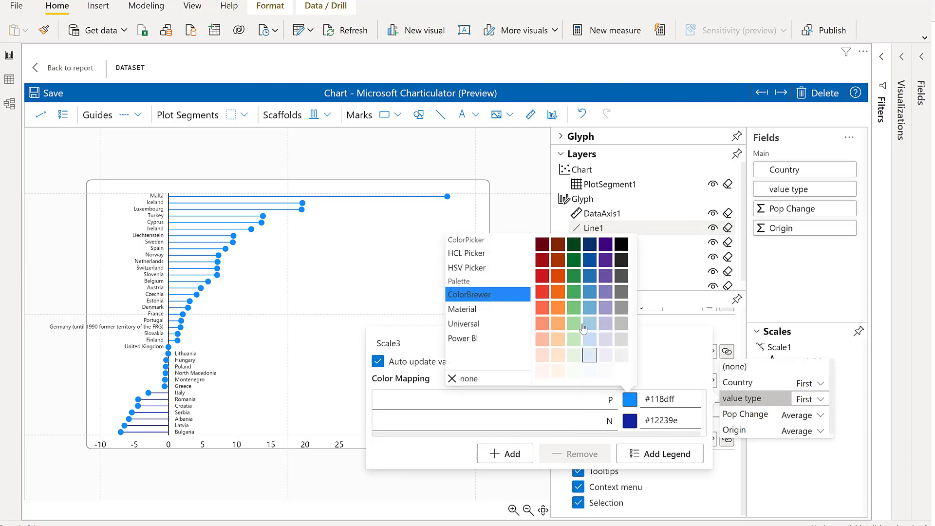
click(572, 323)
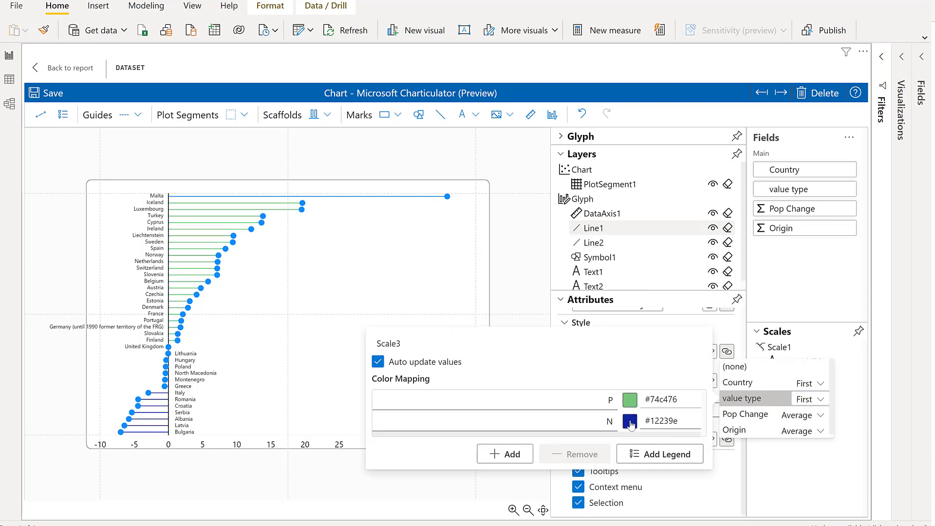
click(629, 421)
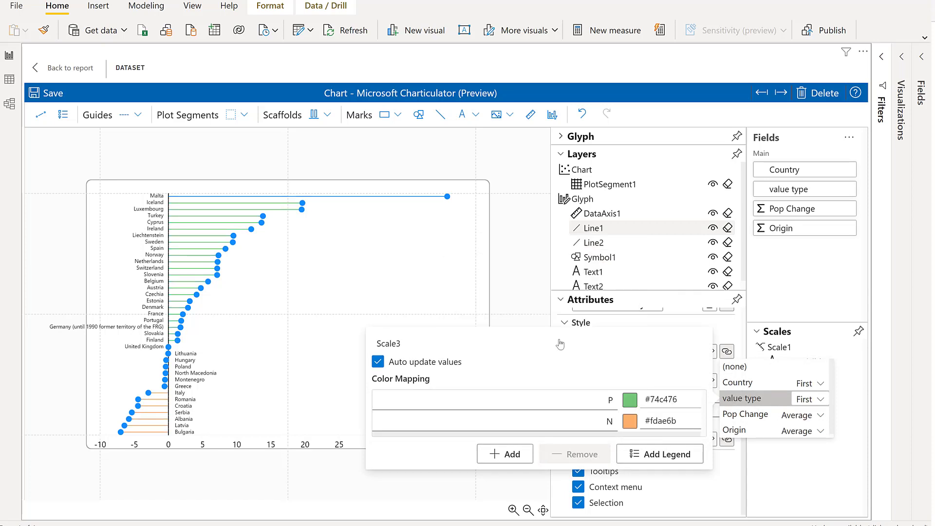
mouse_move(526, 300)
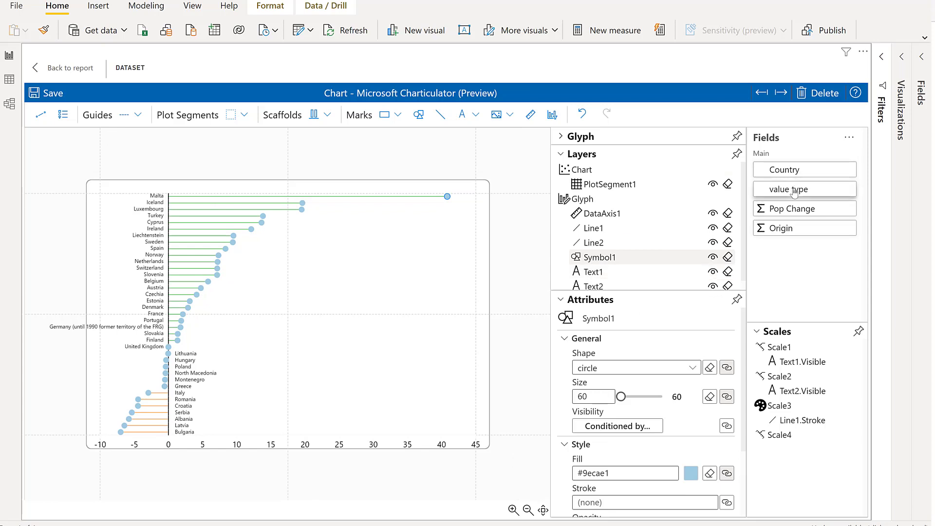
Colour the Symbol1 fill by value type so dots turn green for positive and orange for negative.
drag(787, 189, 625, 473)
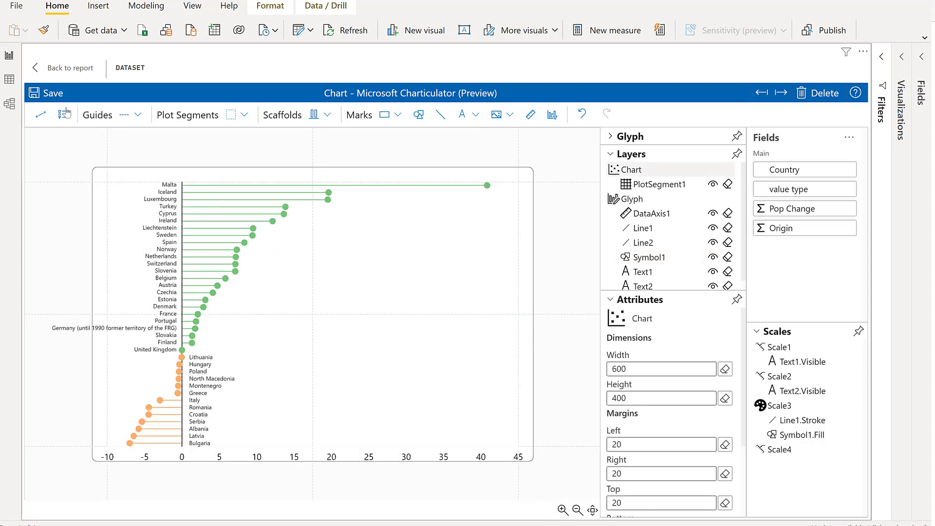
click(387, 352)
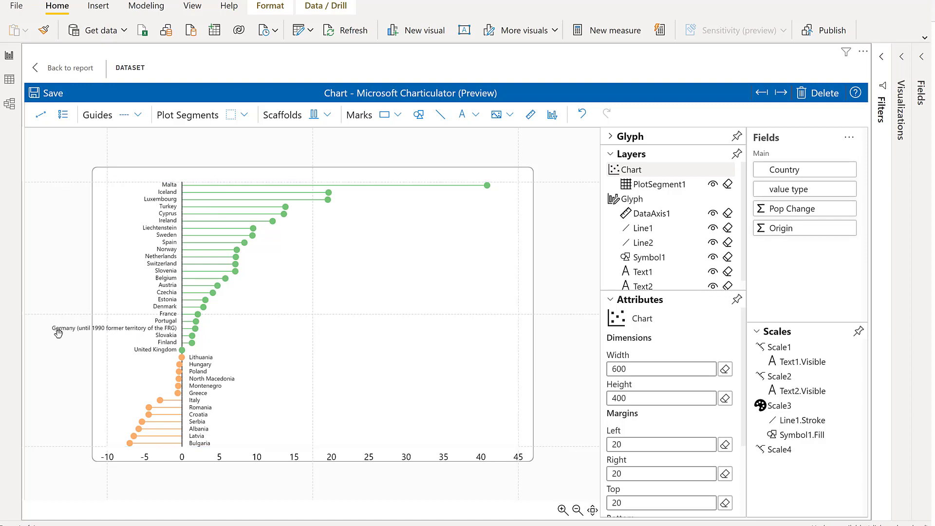
mouse_move(59, 73)
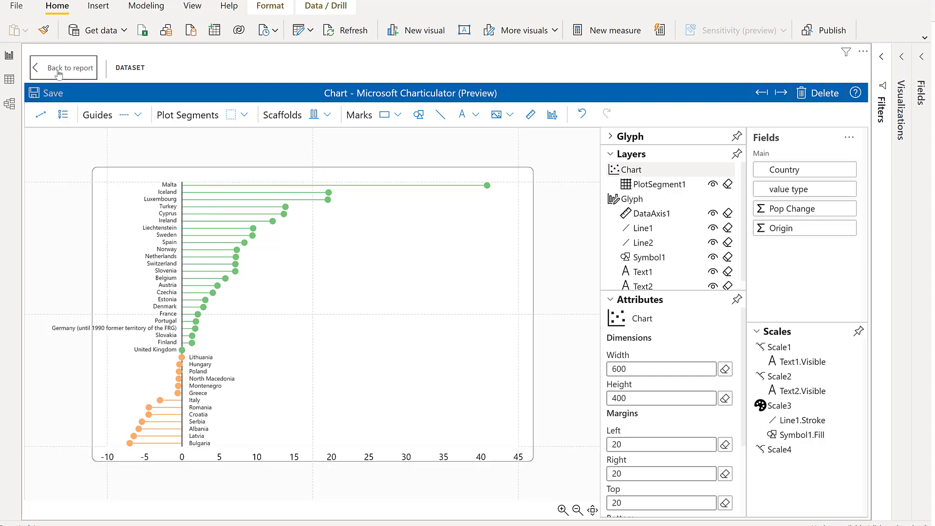
Leave the Charticulator editor to show the finished lollipop chart on report page 4.
click(68, 68)
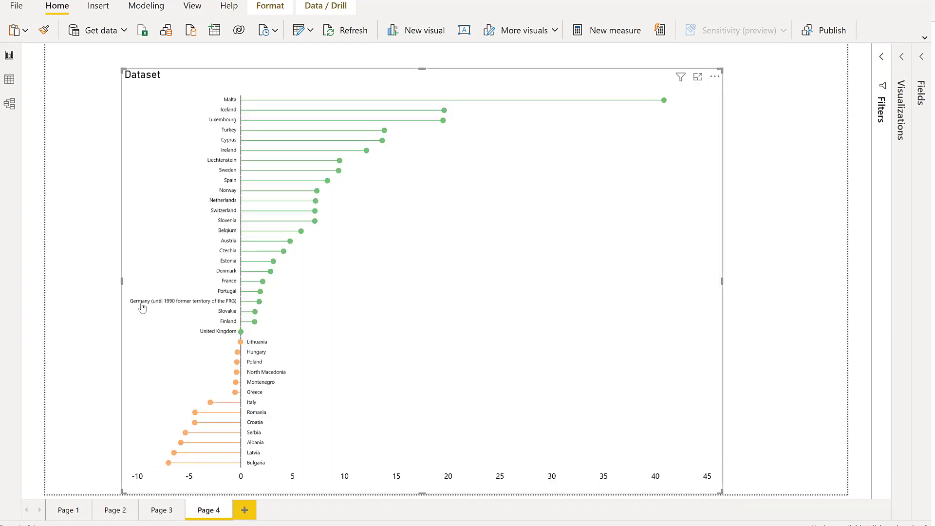
mouse_move(140, 297)
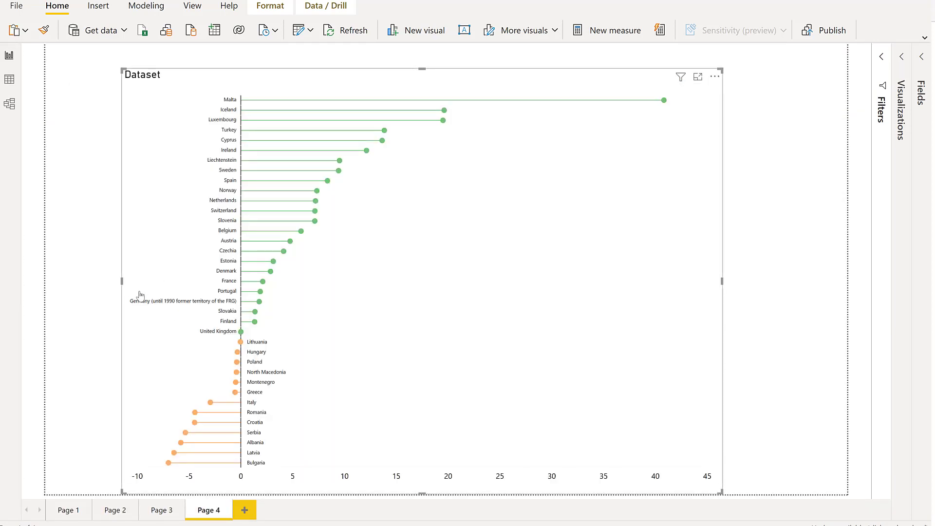
mouse_move(229, 458)
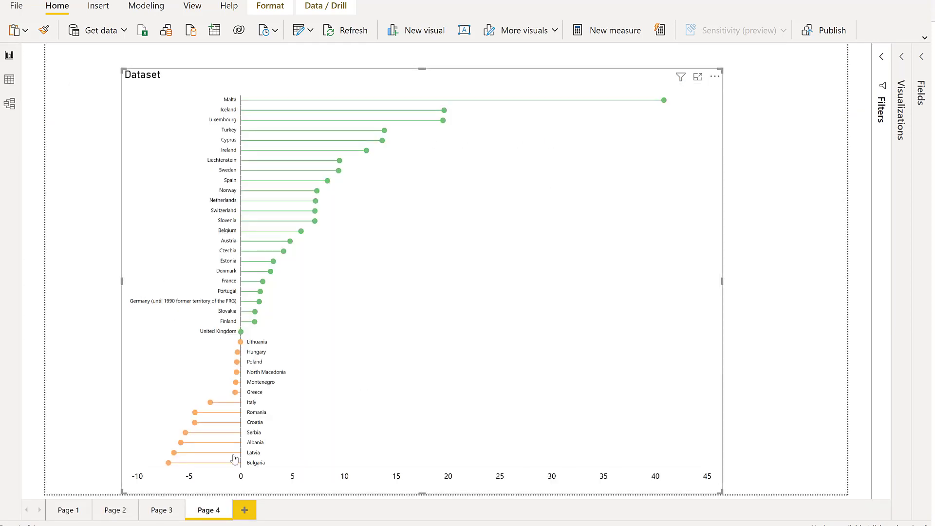
mouse_move(544, 109)
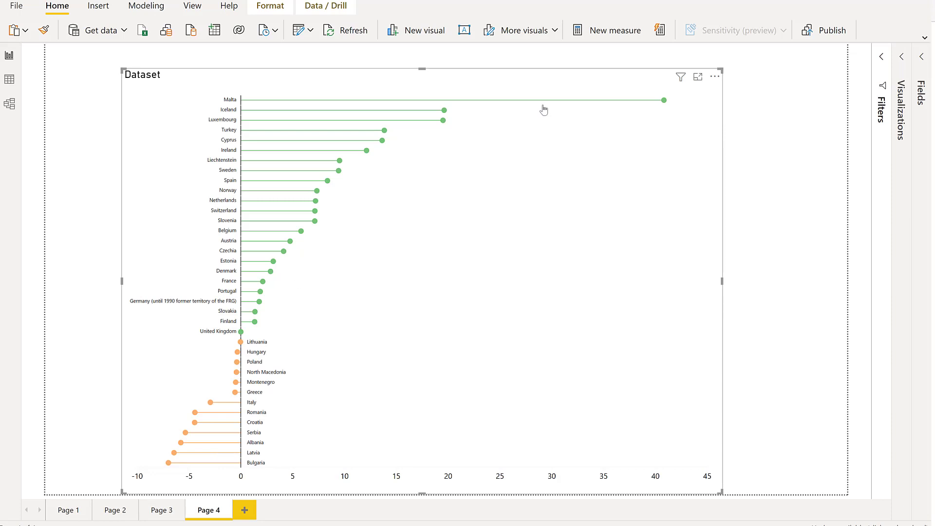